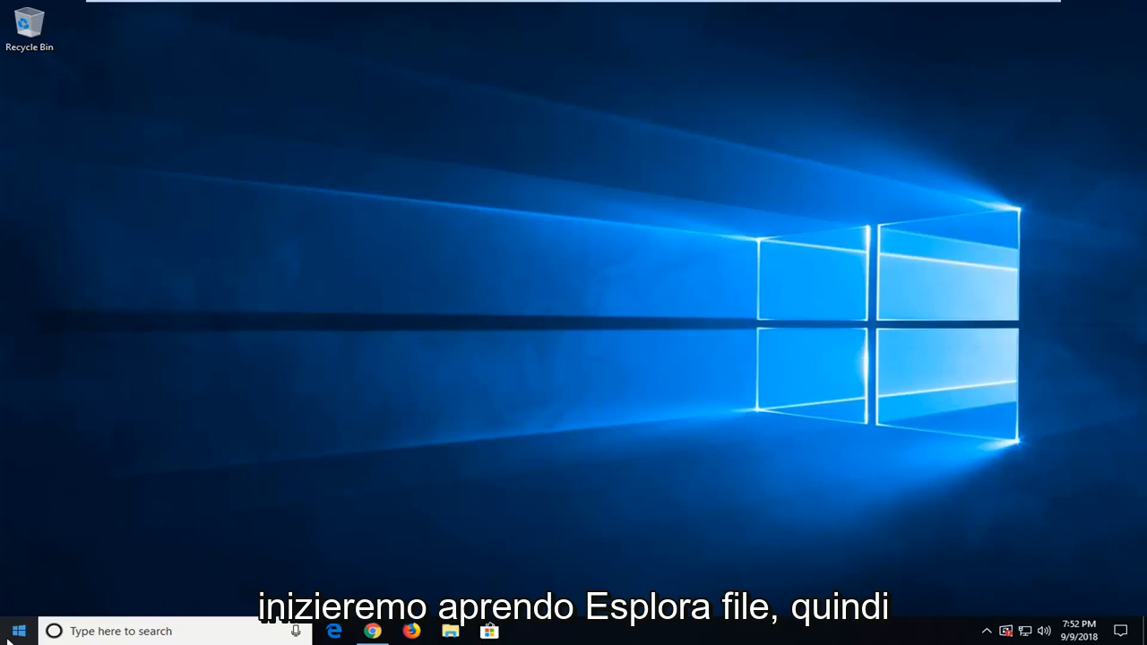
- Search the Start menu for 'file explorer' to launch File Explorer
left_click(14, 631)
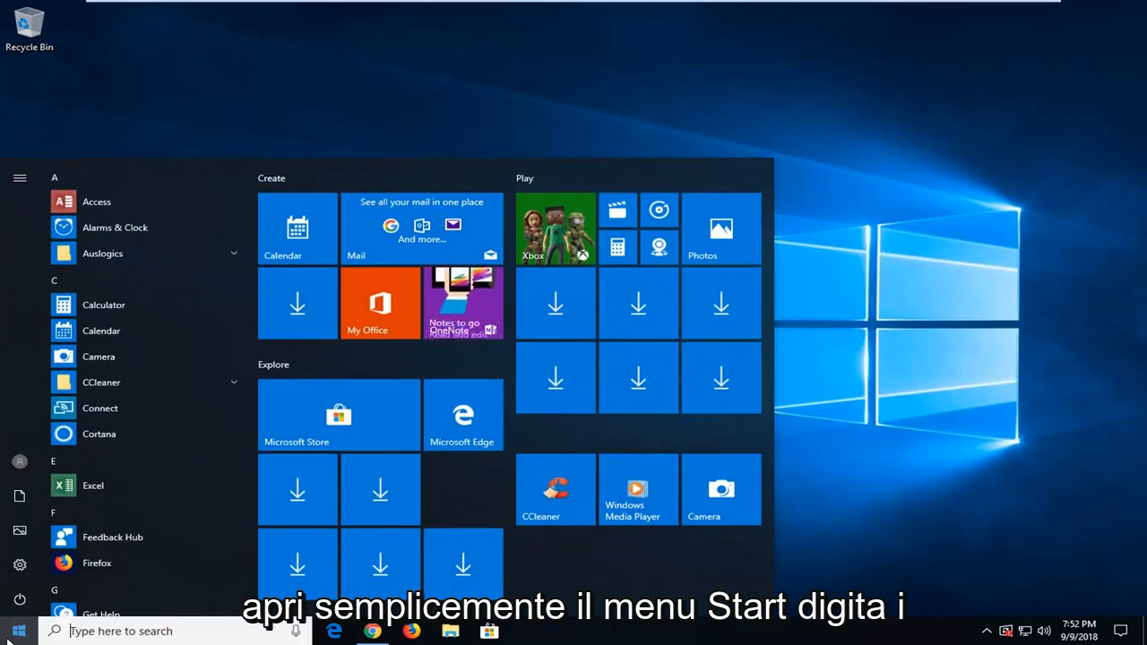
type("file explorer")
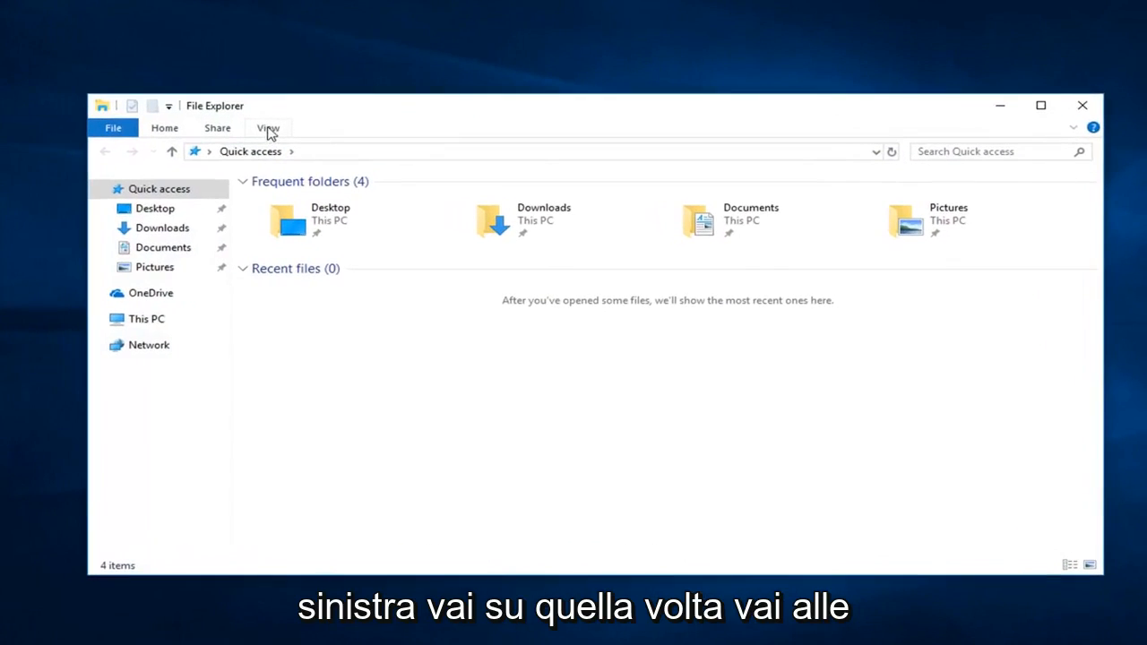
- Enable 'Show hidden files, folders, and drives' in Folder Options and confirm with OK
left_click(267, 128)
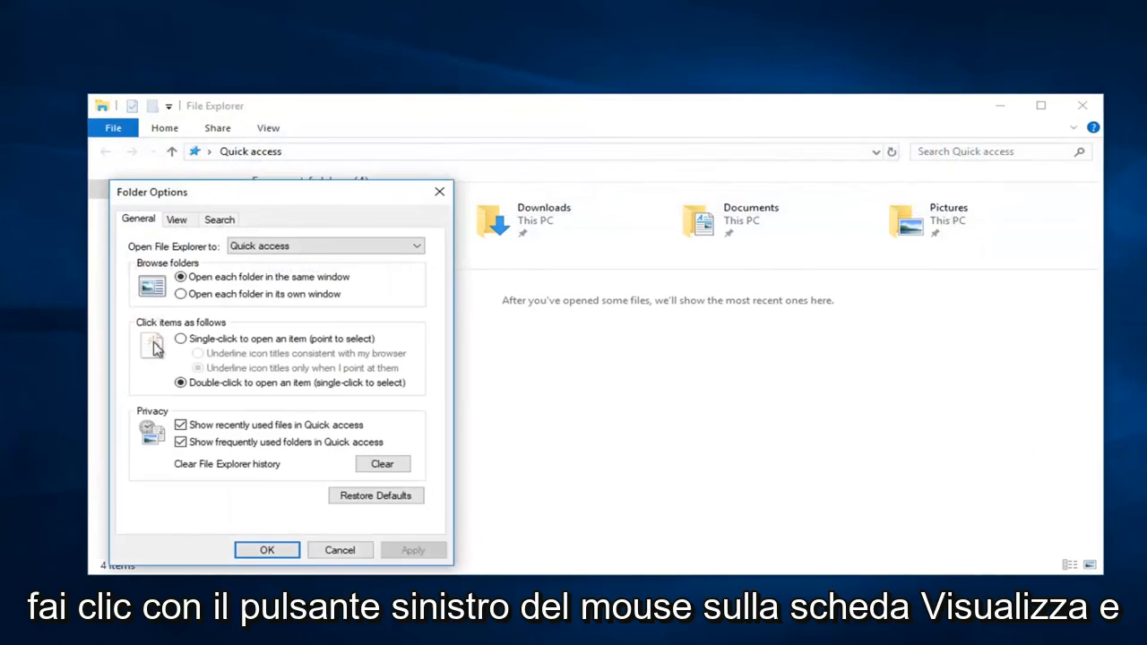
left_click(448, 129)
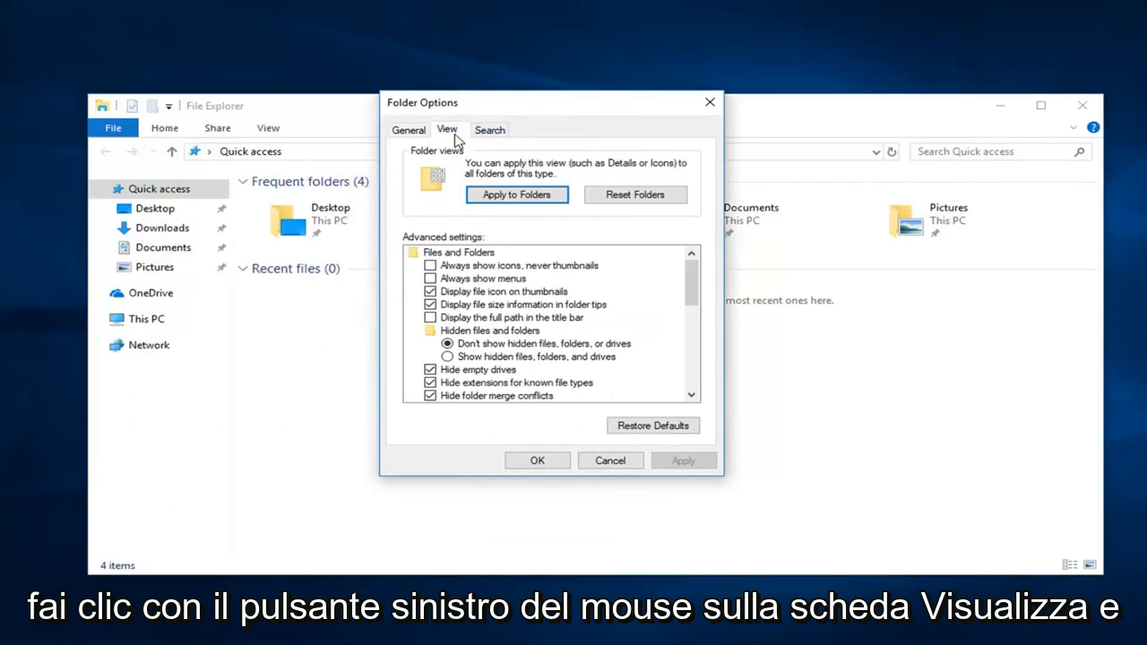
mouse_move(459, 362)
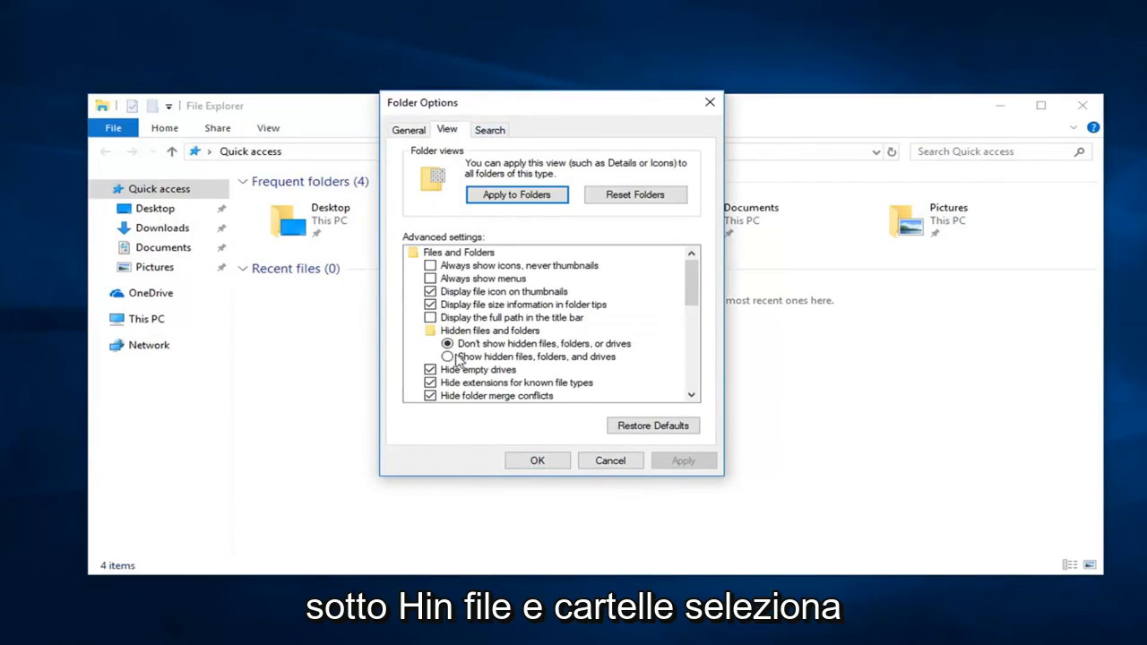
left_click(448, 357)
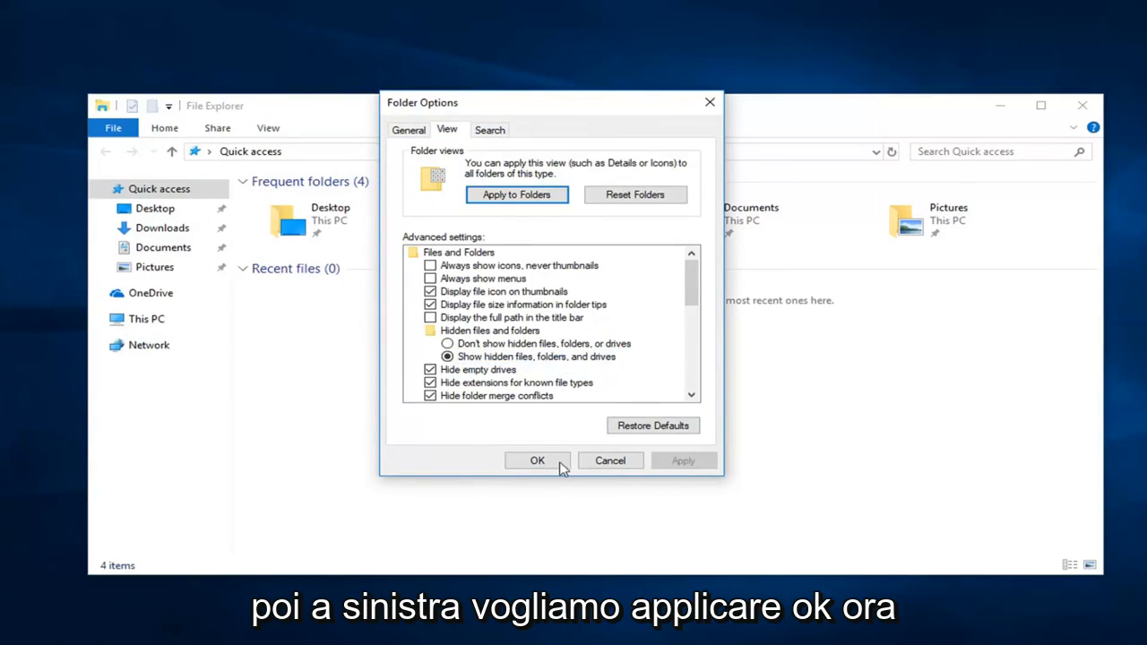
left_click(537, 459)
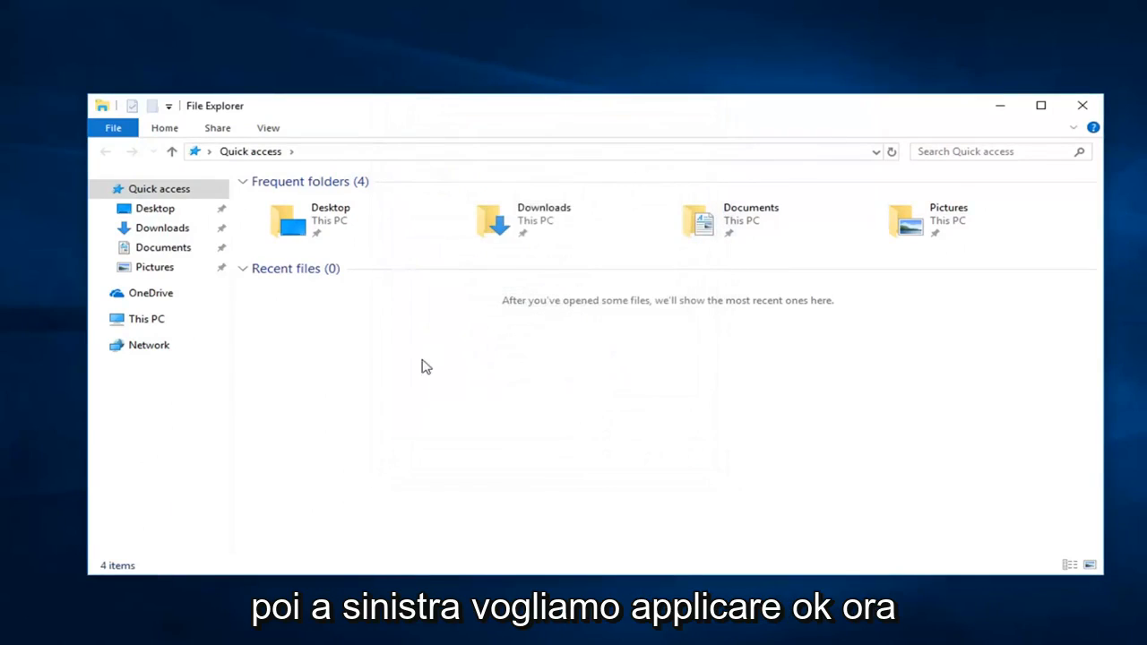
- Navigate from This PC into Local Disk (C:) and the Users folder
left_click(147, 319)
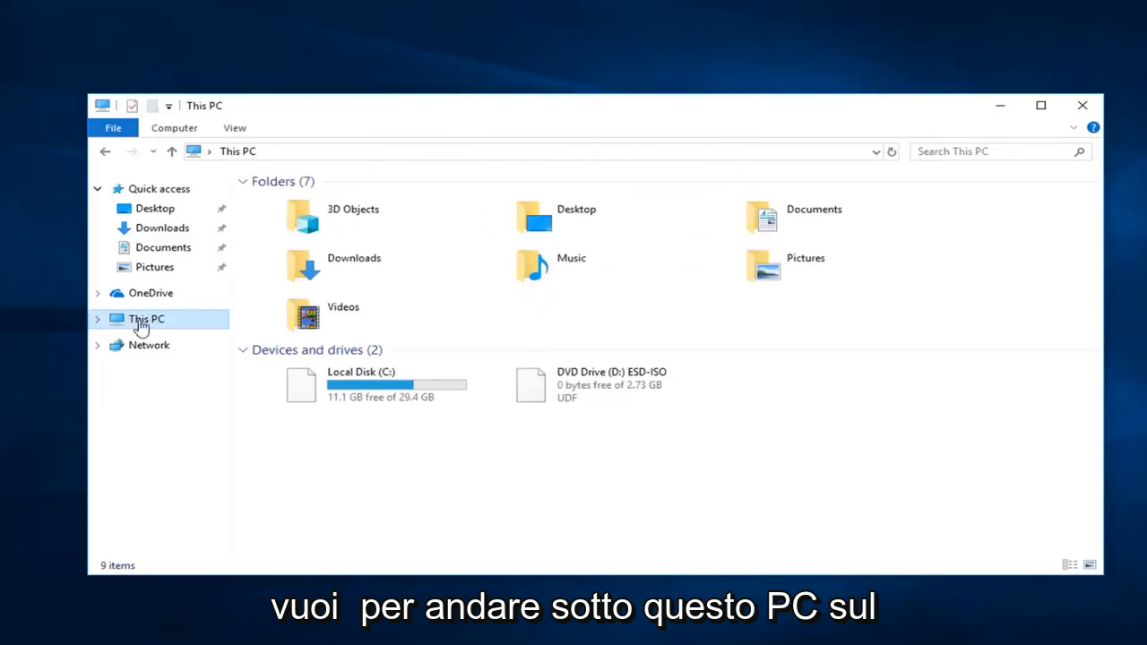
left_click(362, 384)
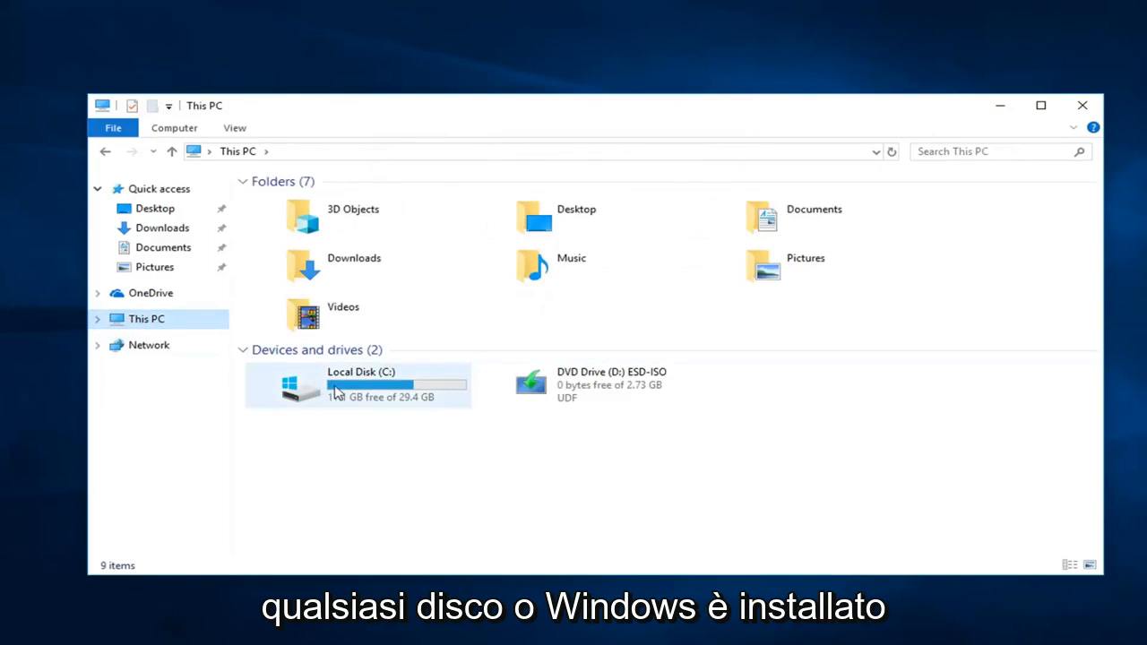
mouse_move(339, 393)
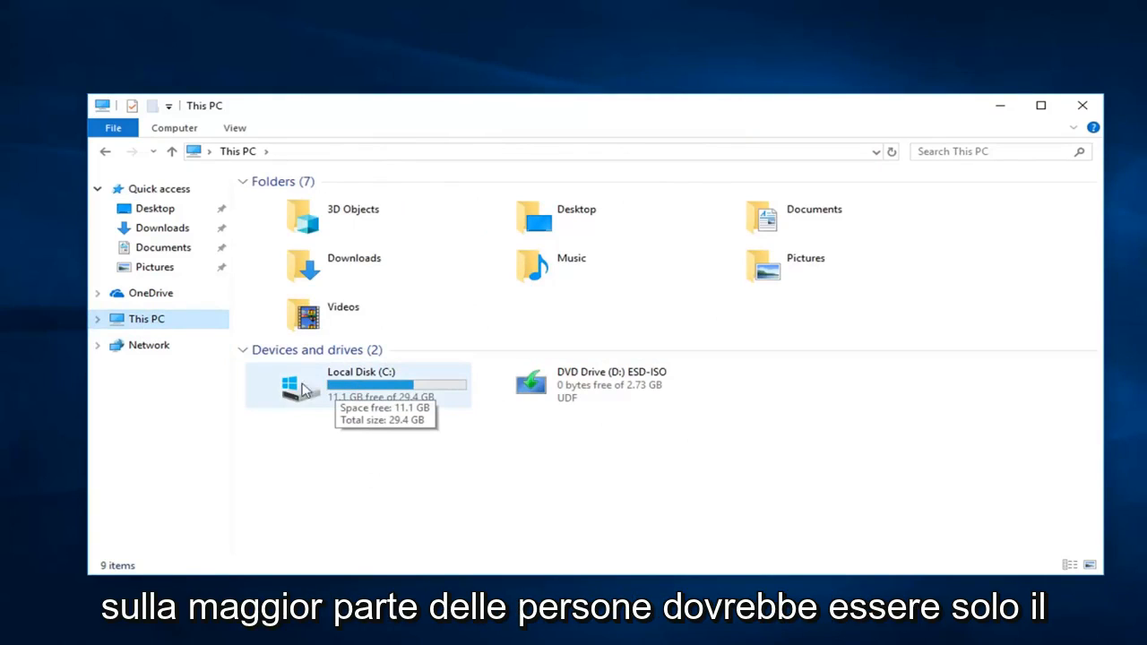
mouse_move(359, 397)
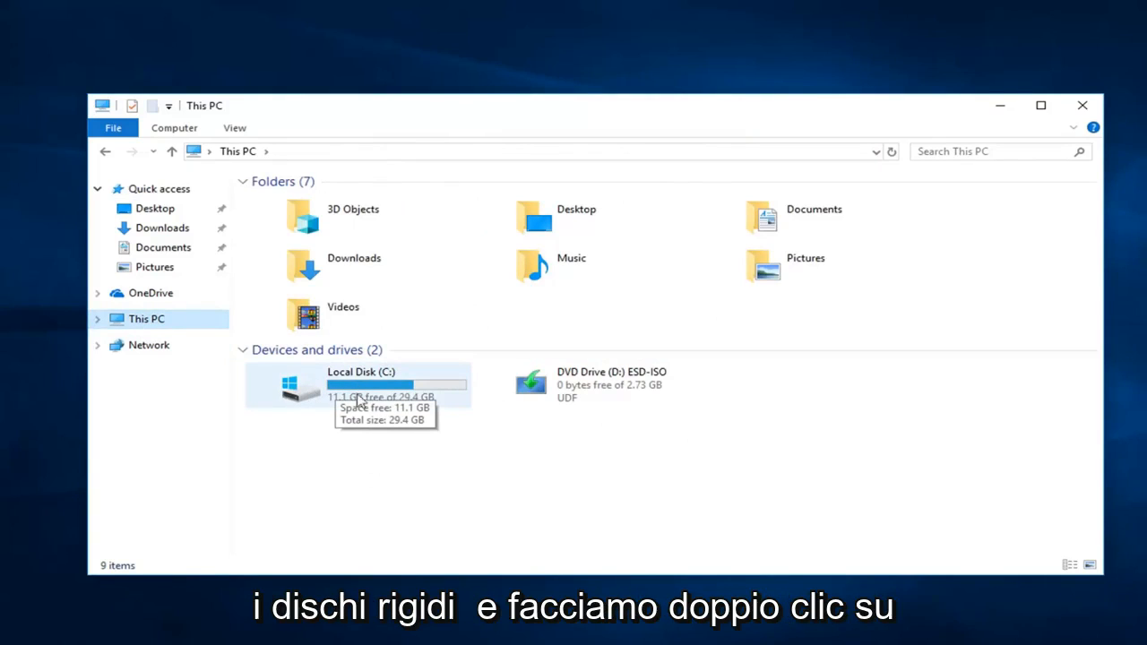
double_click(362, 384)
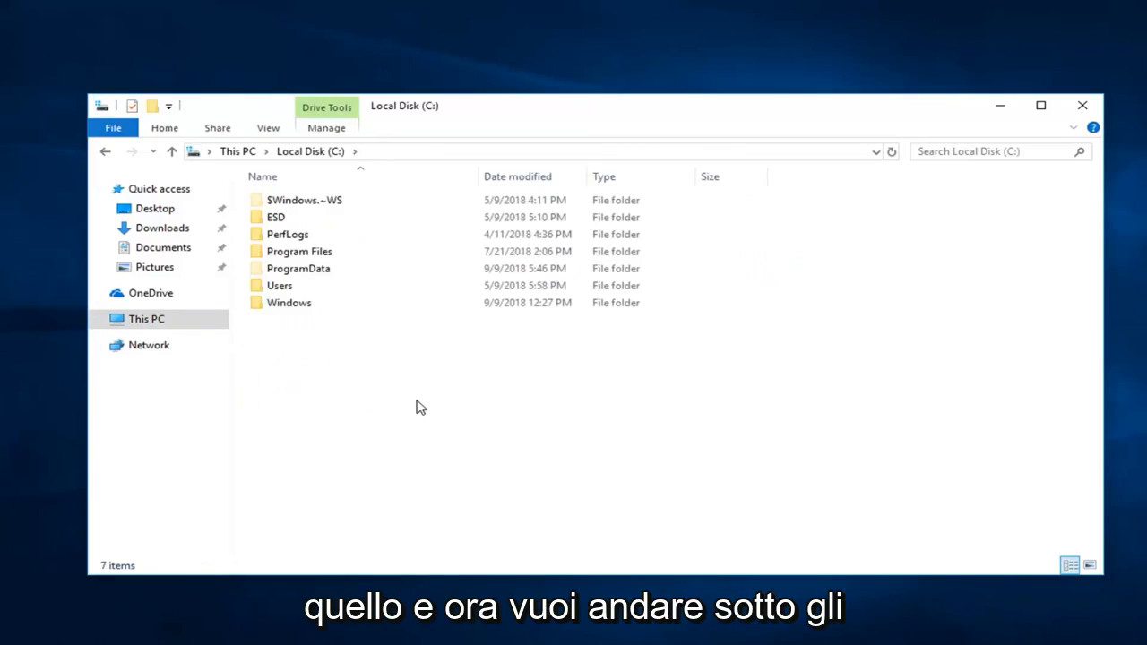
left_click(287, 233)
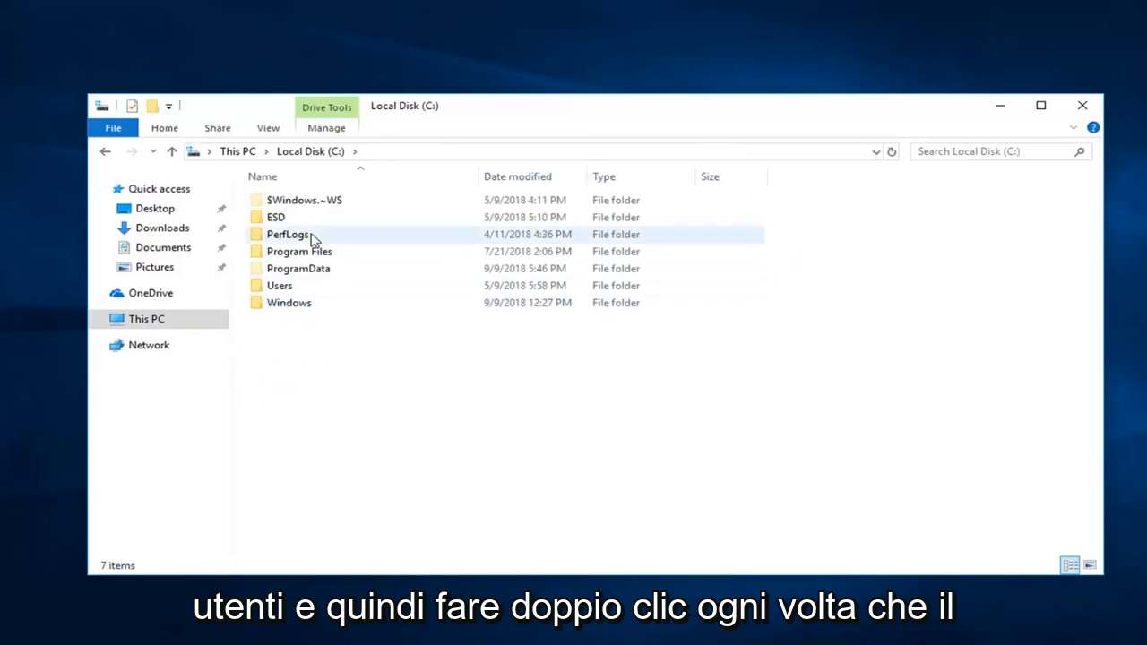
double_click(279, 285)
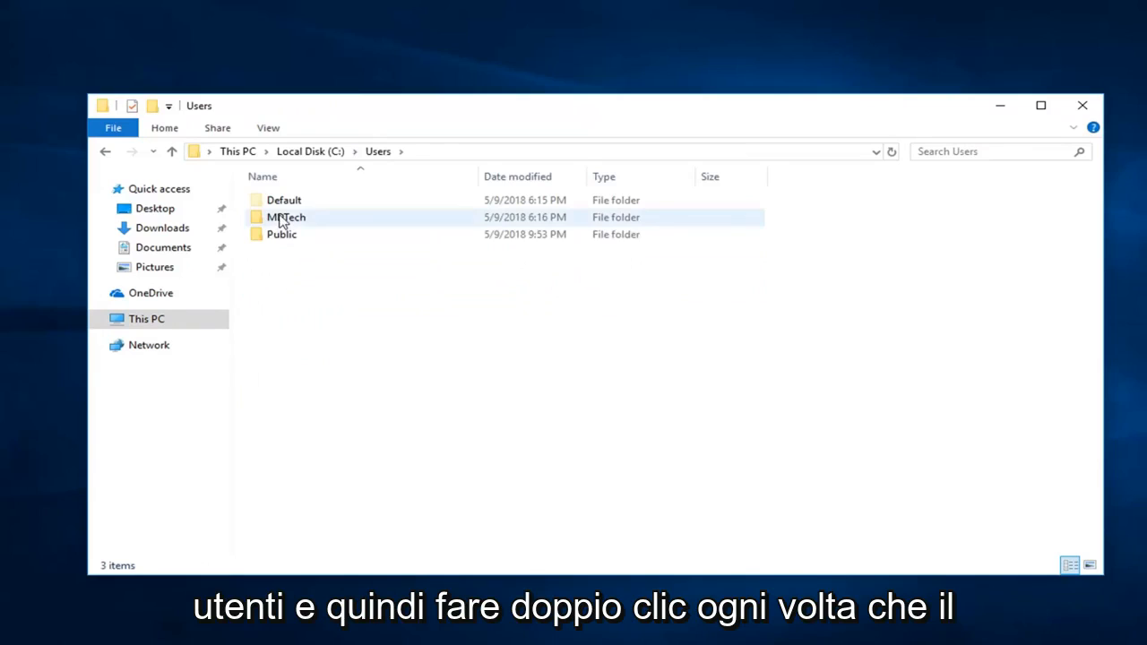
- Drill into the user profile folder, then AppData and Local
double_click(287, 217)
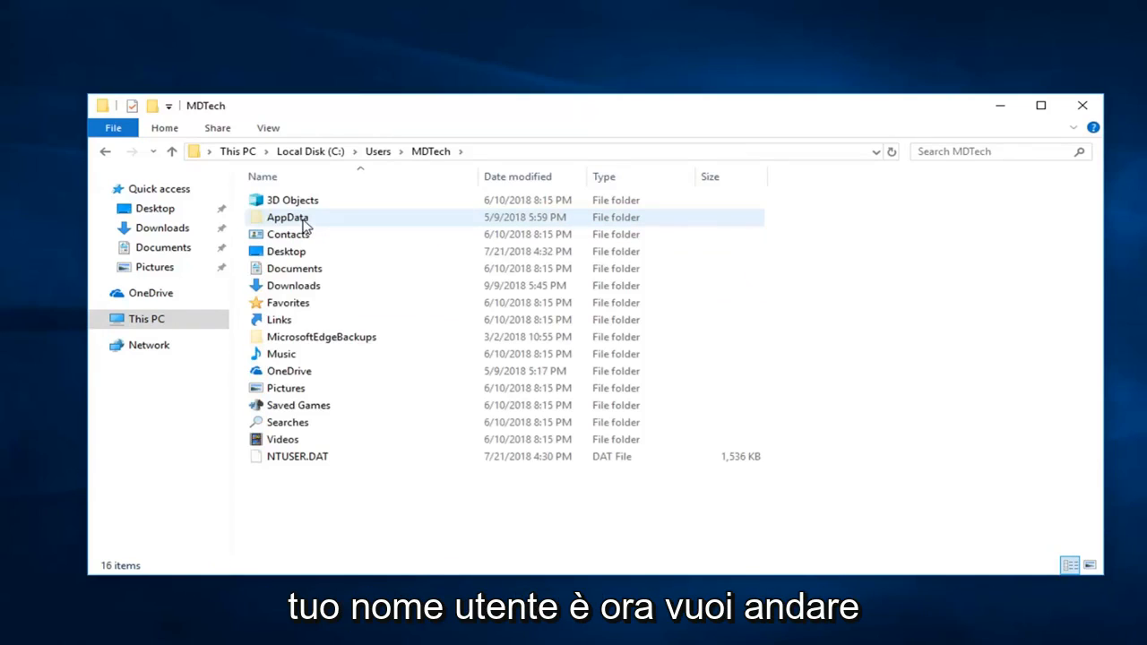
left_click(287, 217)
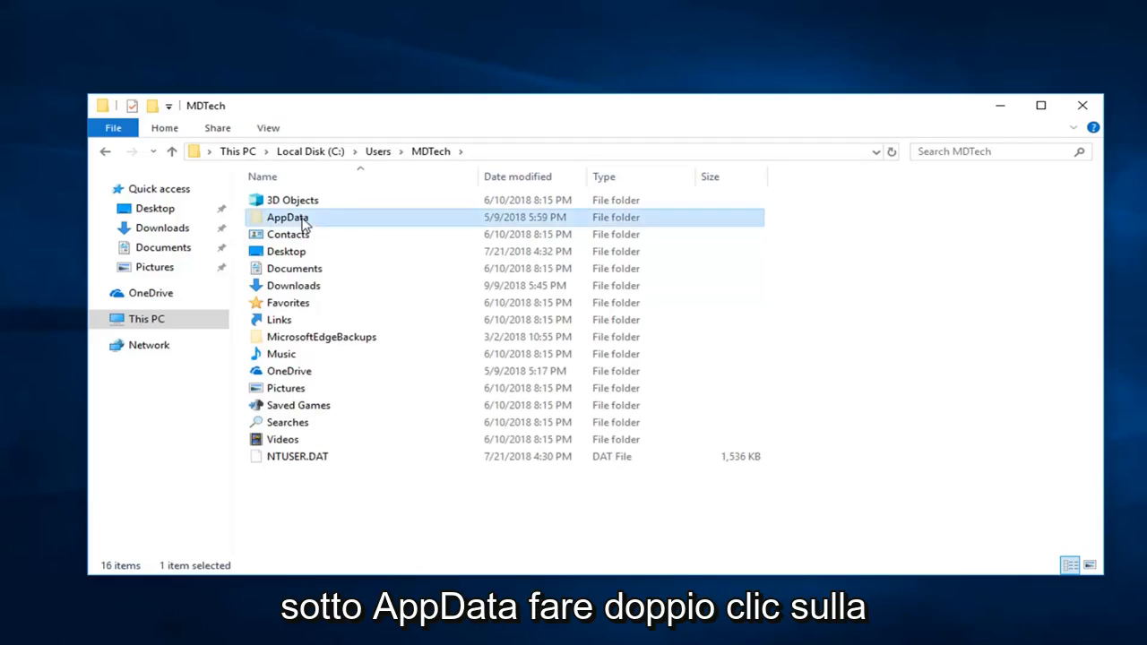
double_click(286, 217)
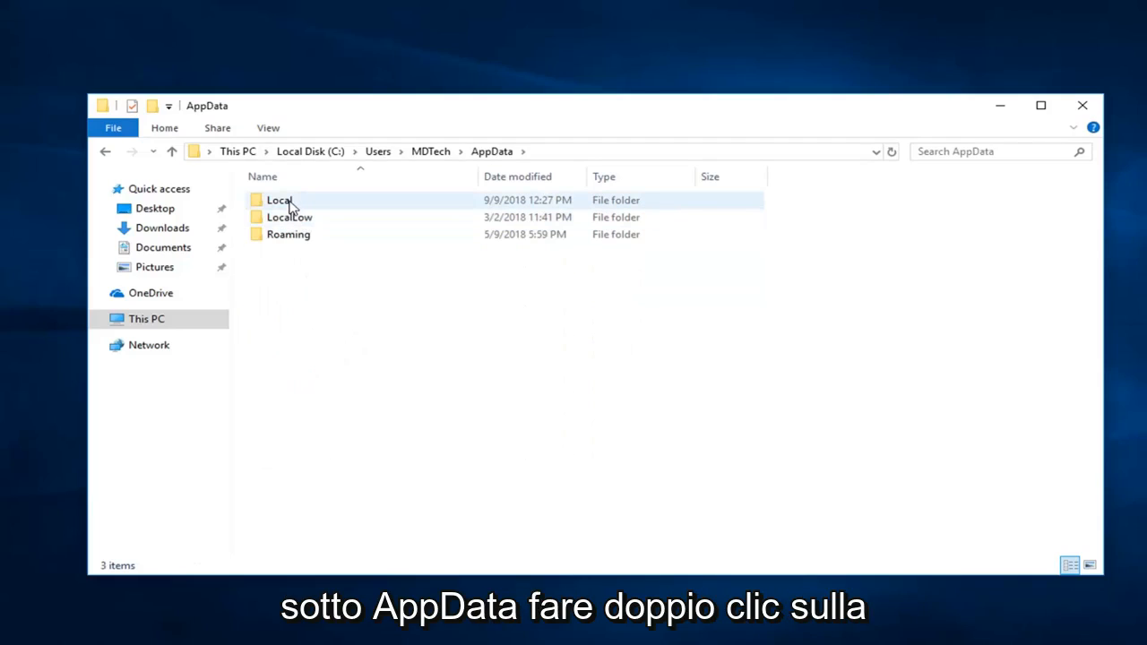
double_click(279, 201)
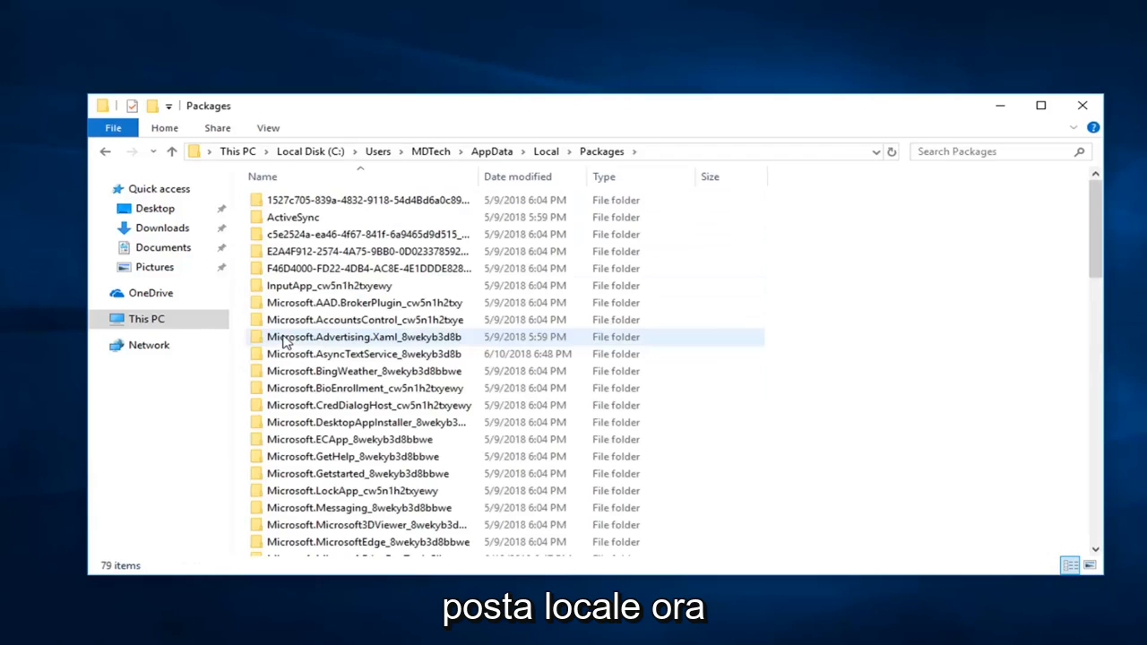
- Scroll the Packages list to the Microsoft.Windows.ContentDeliveryManager folder
scroll("down", 3)
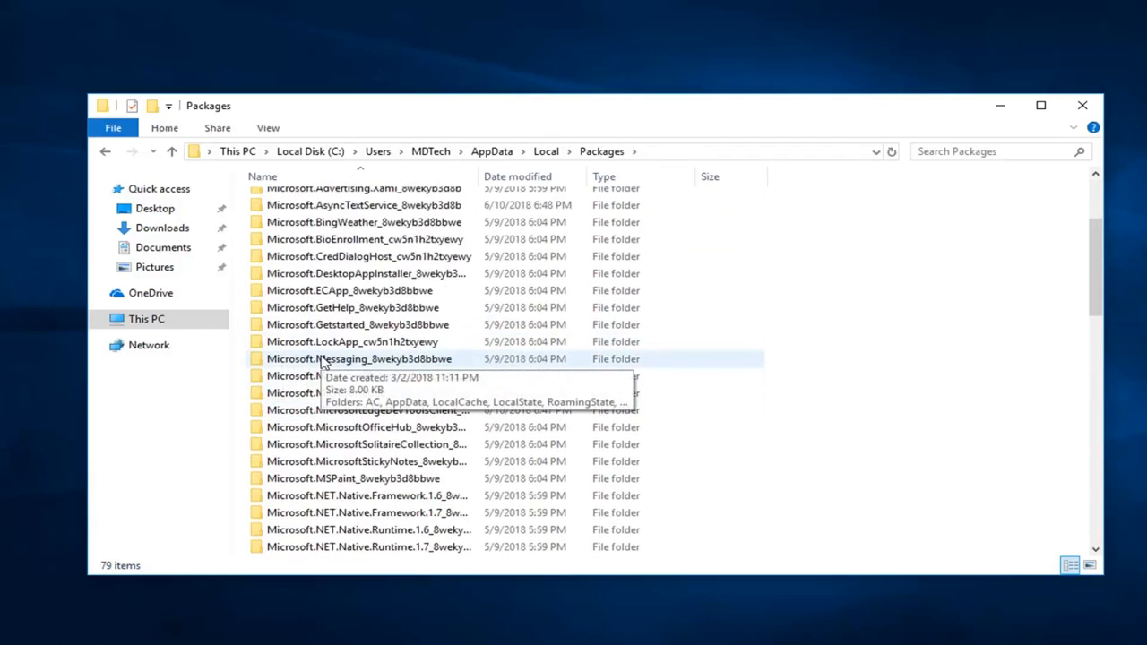
scroll("up", 3)
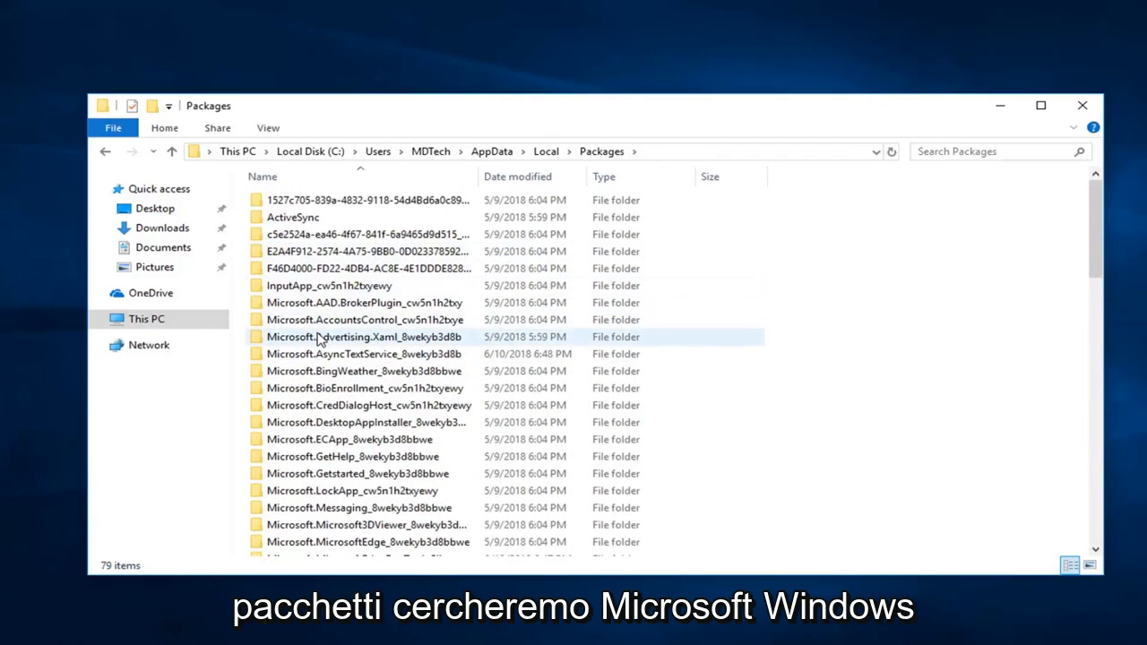
scroll("down", 3)
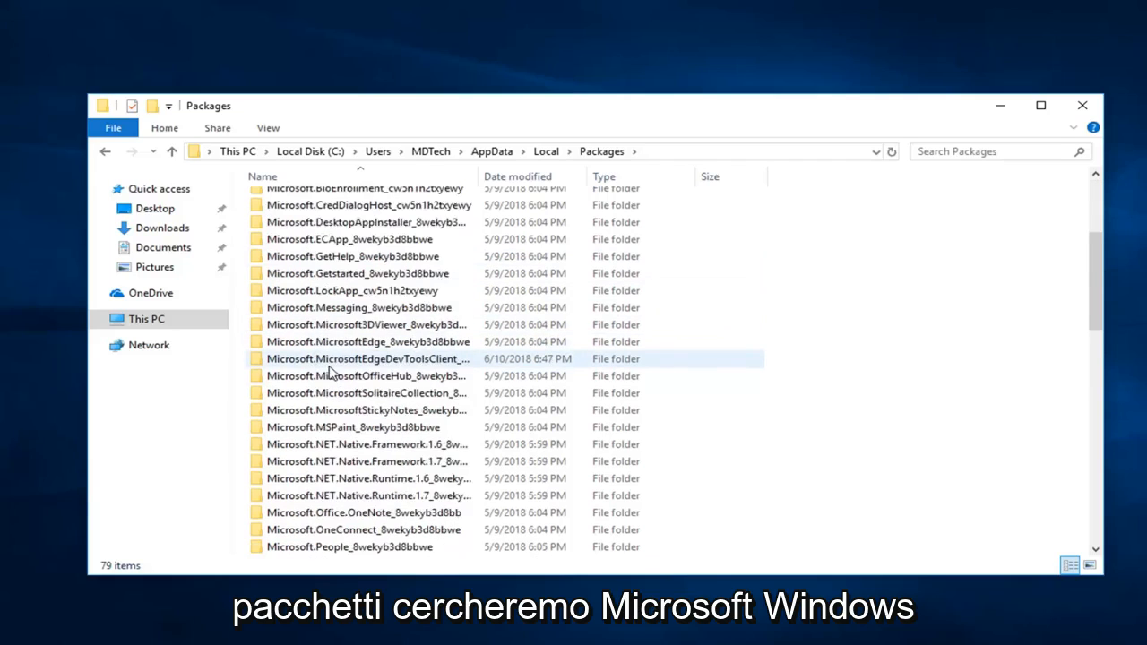
scroll("down", 3)
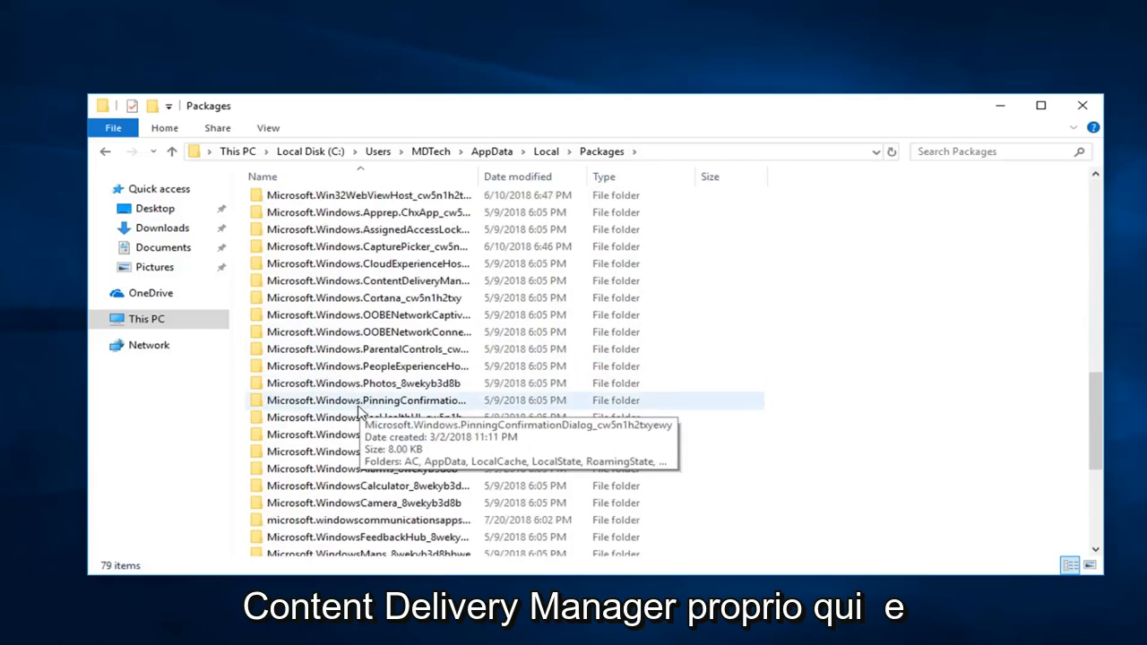
mouse_move(373, 287)
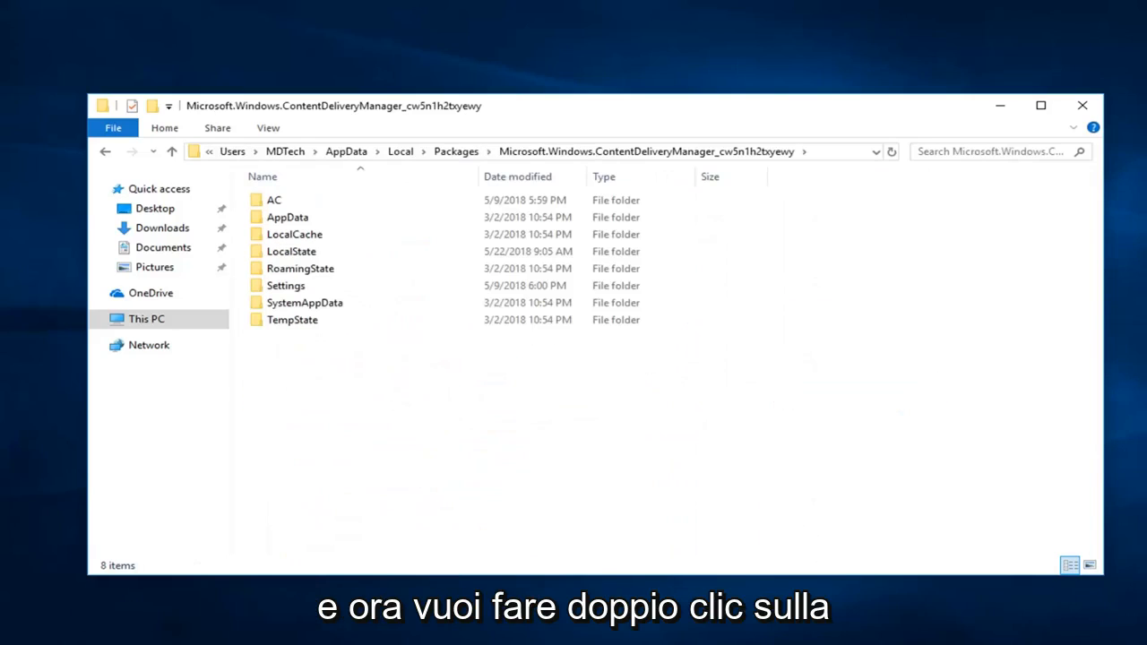
- Delete roaming.lock and settings.dat from the Settings folder
left_click(285, 286)
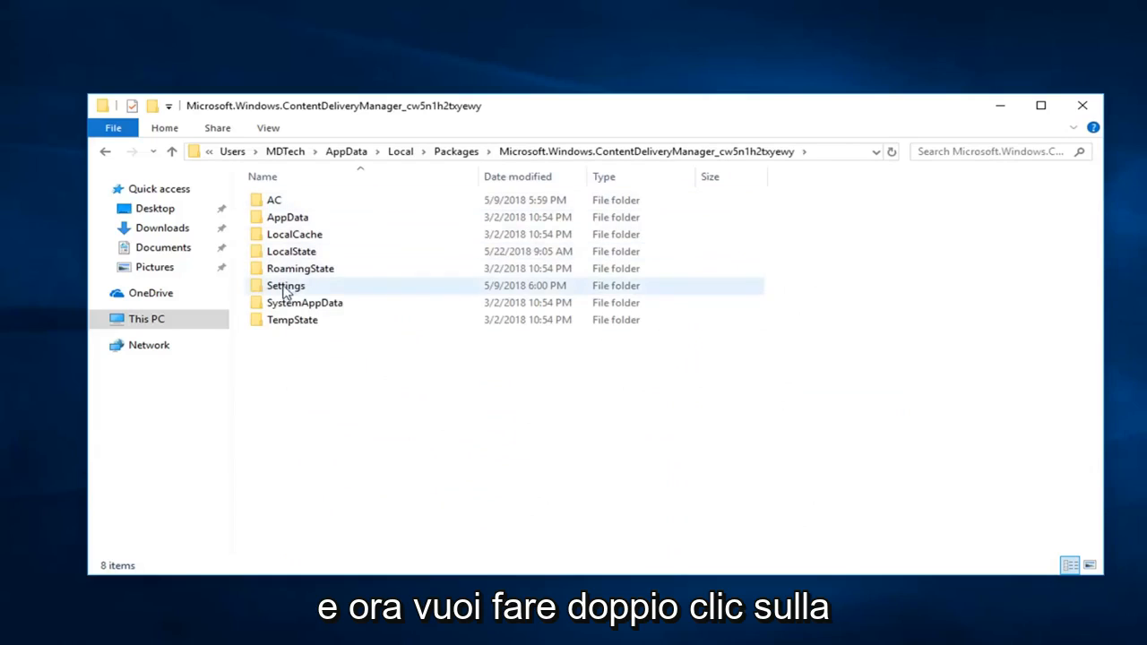
double_click(285, 285)
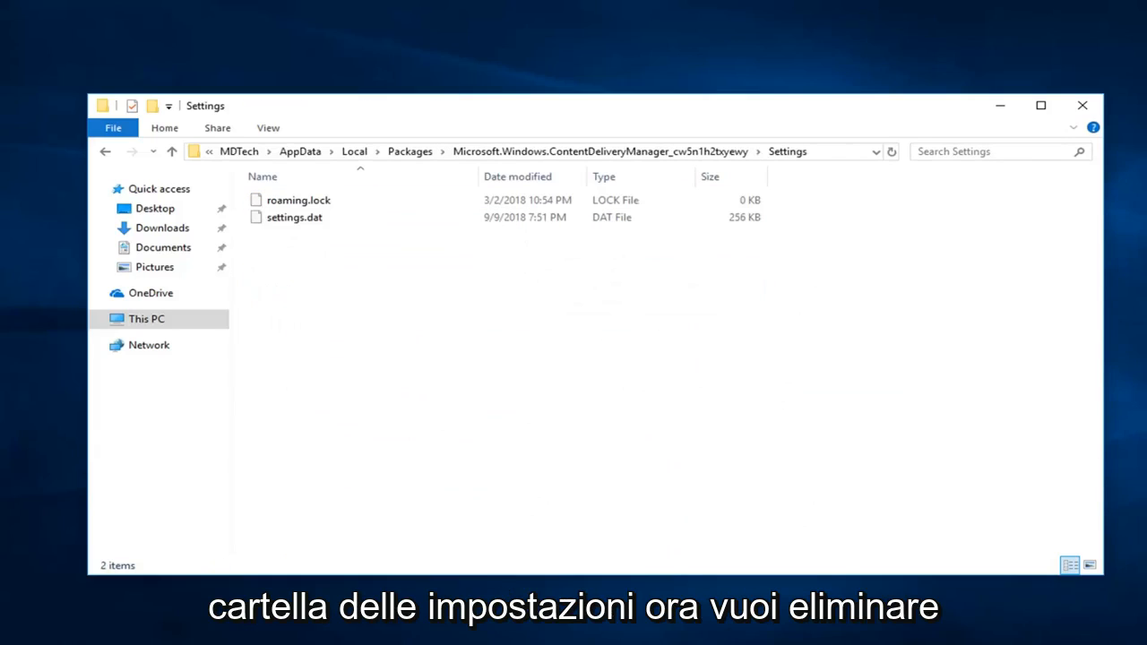
mouse_move(1002, 273)
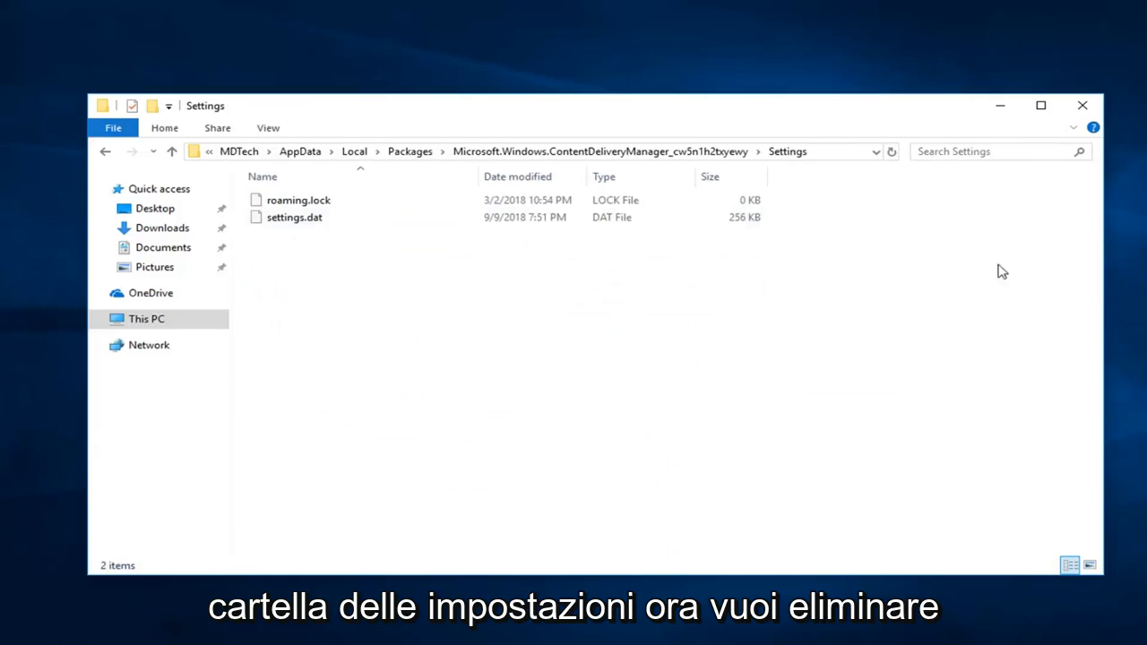
mouse_move(601, 358)
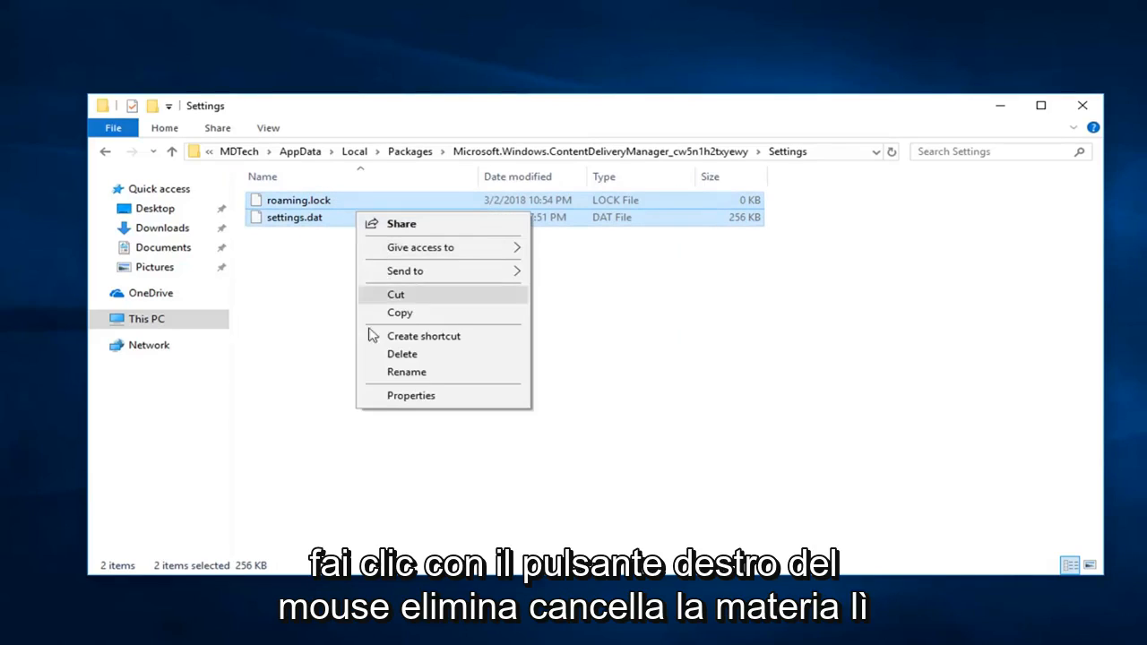
left_click(402, 353)
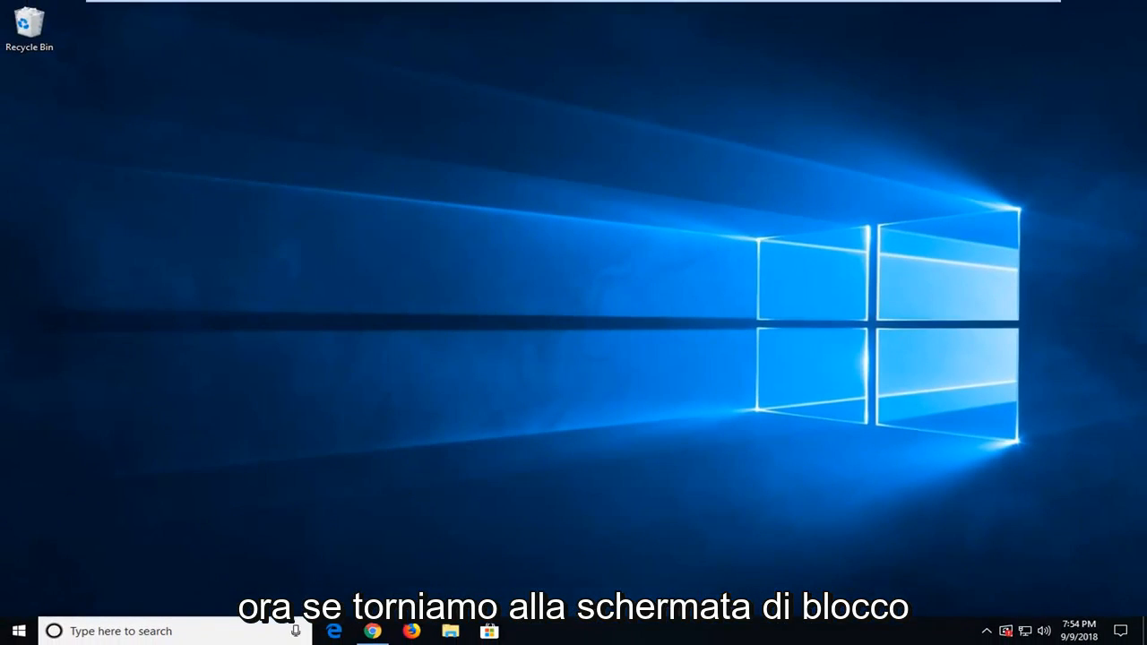
- Search Start for 'lock screen' and open Lock screen settings
left_click(18, 631)
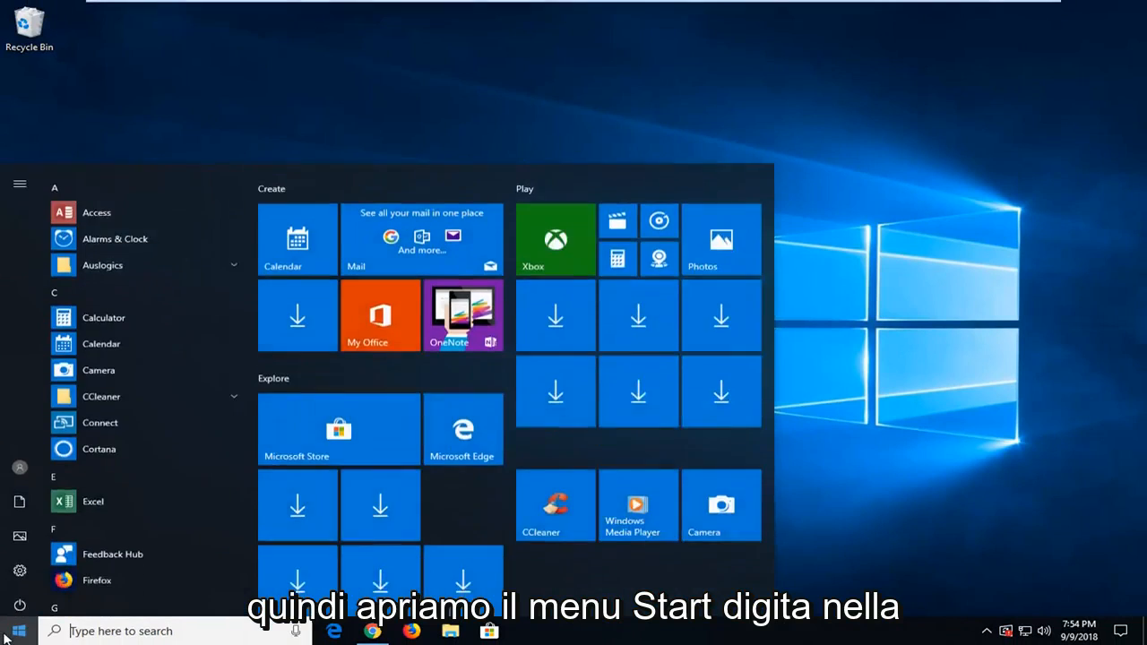
type("lock screen")
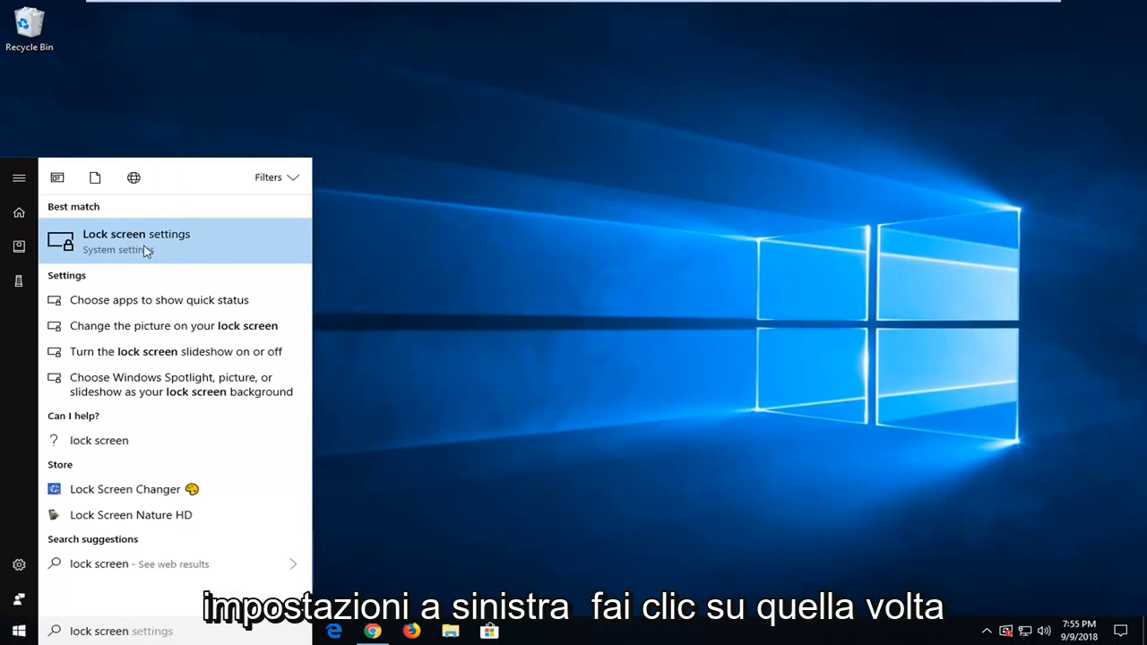
left_click(137, 240)
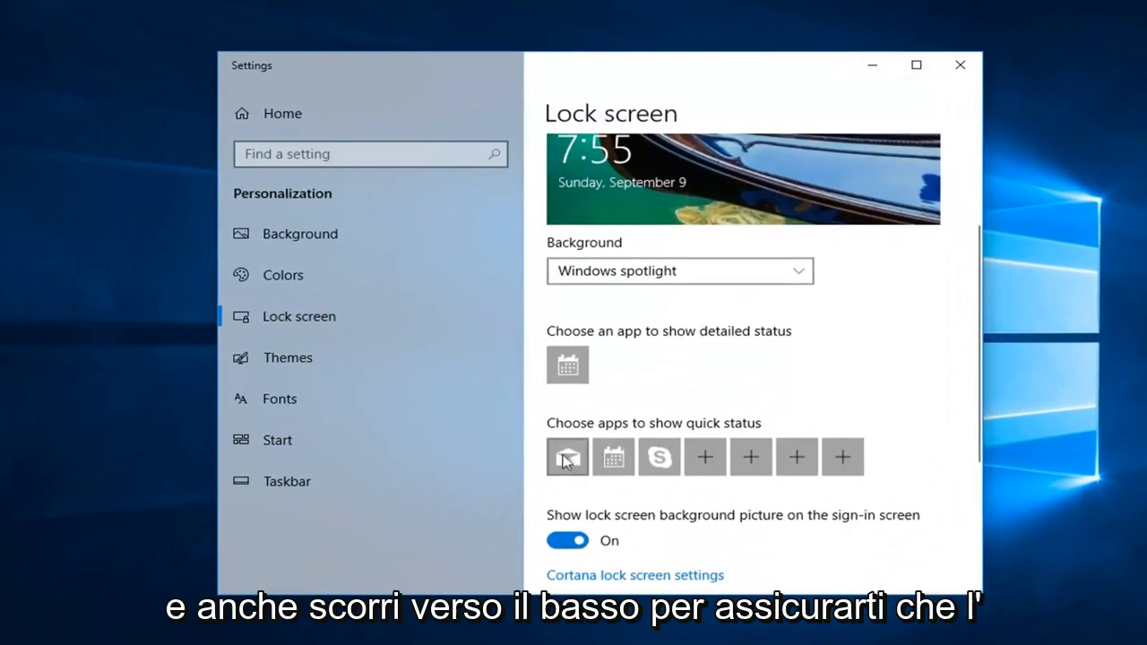
scroll("down", 3)
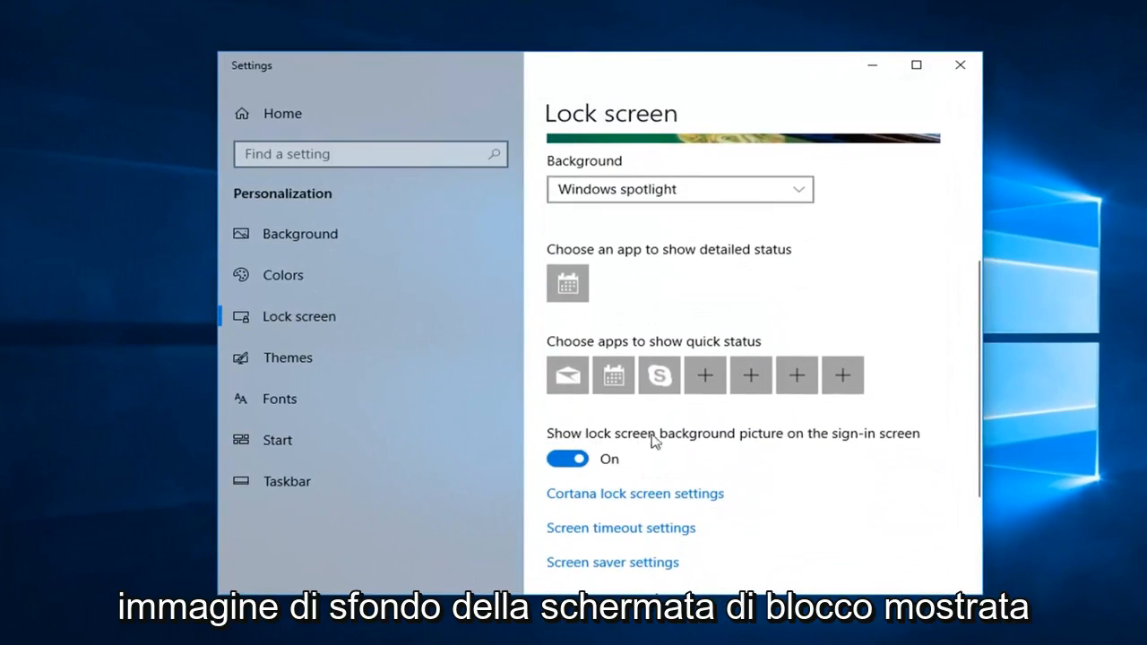
mouse_move(708, 463)
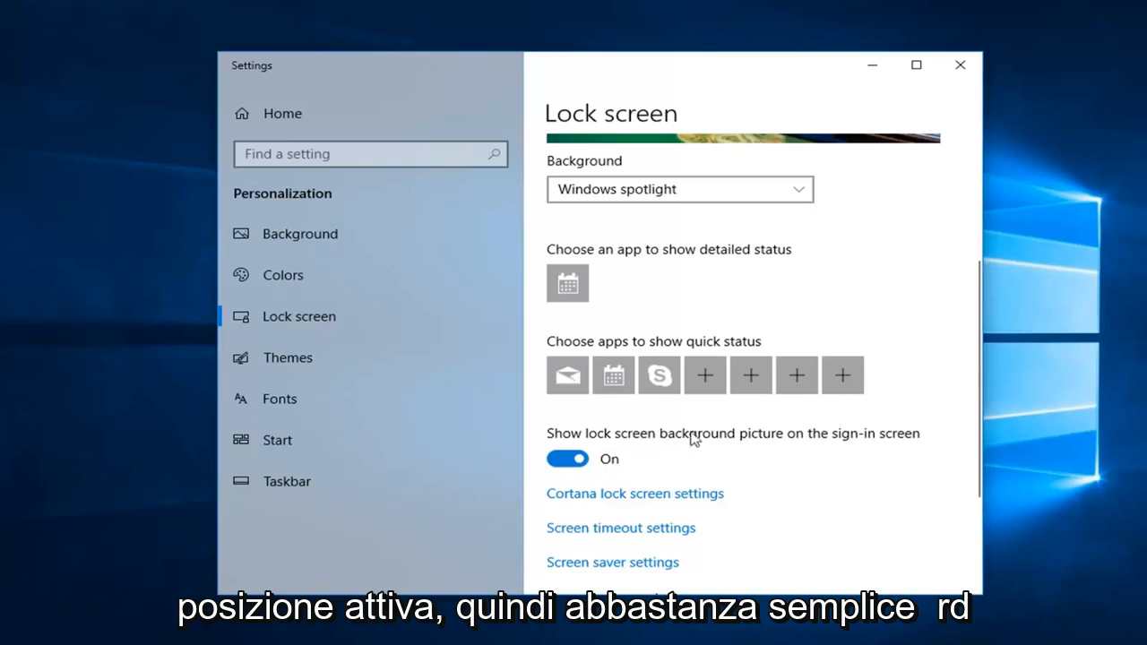
scroll("up", 3)
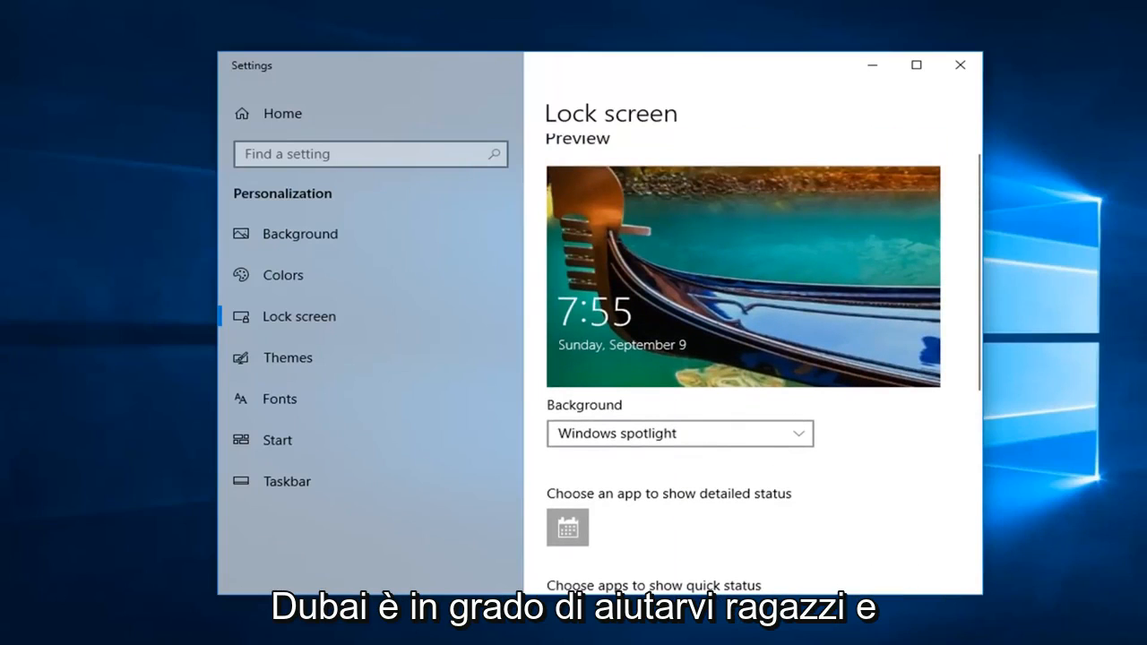